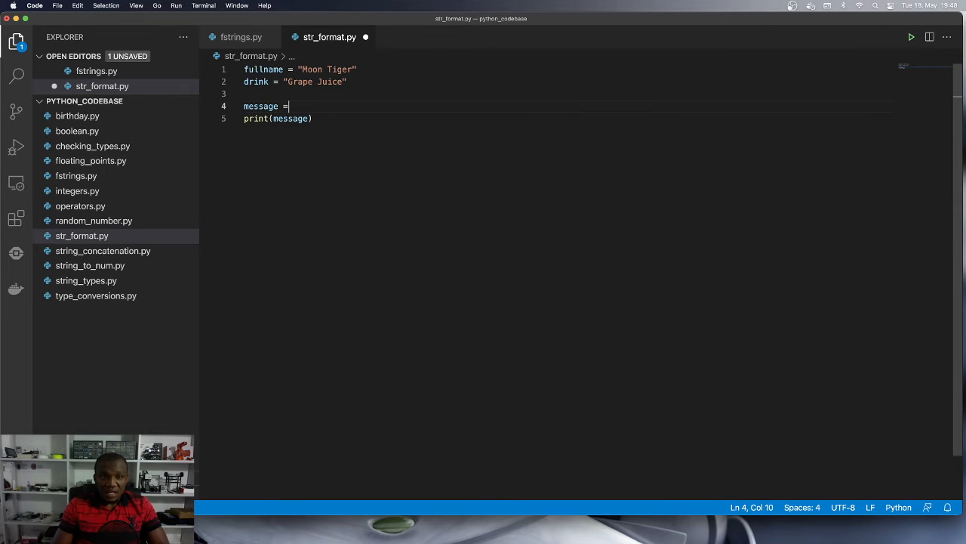
# Type the message string "Hello {}! Do you care for some {}, {}" after 'message ='.
pyautogui.write('""')
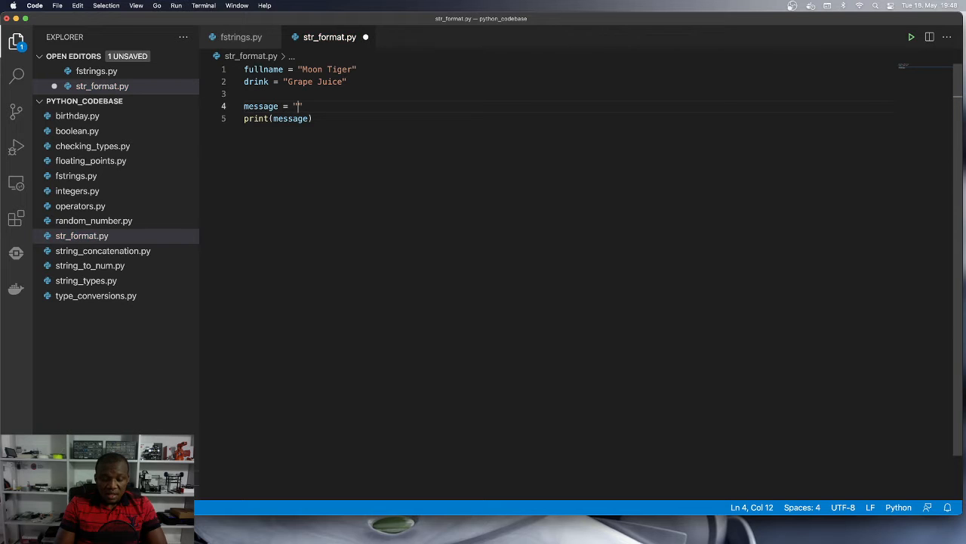
pyautogui.write('Hello')
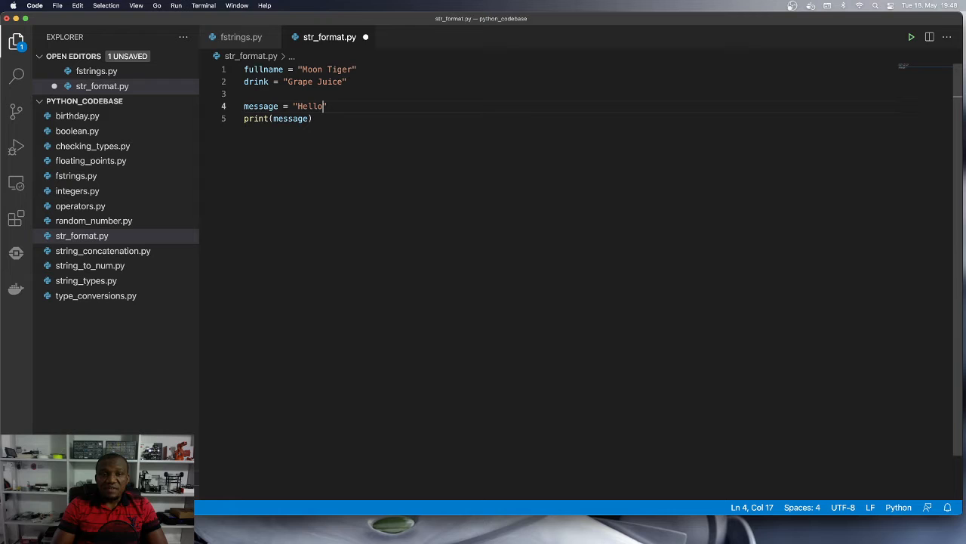
pyautogui.write('{}')
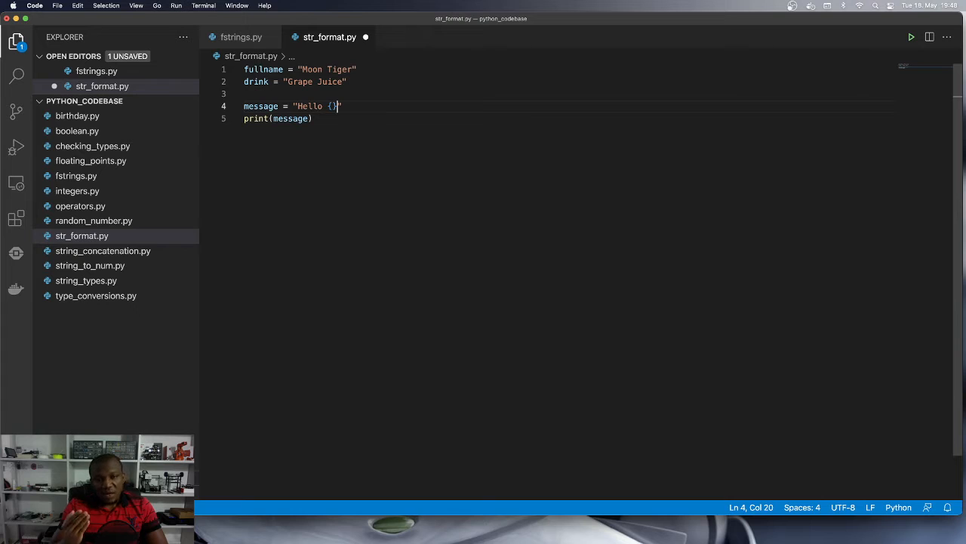
pyautogui.write('!')
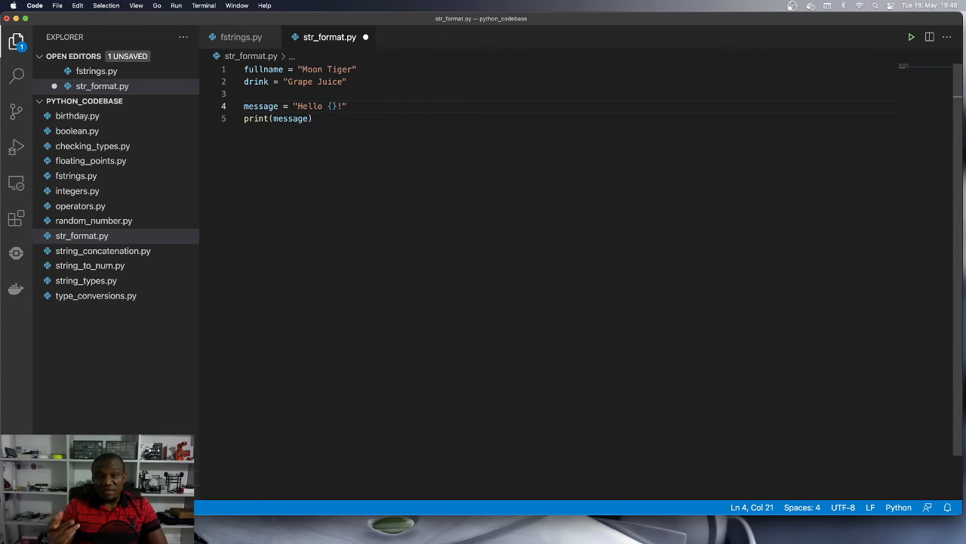
pyautogui.write('" "')
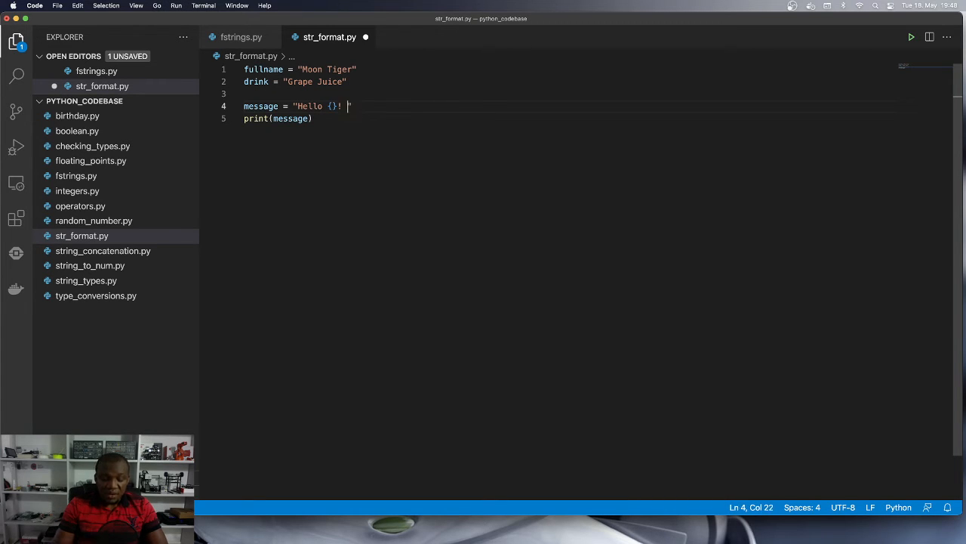
pyautogui.write('Do you care for some')
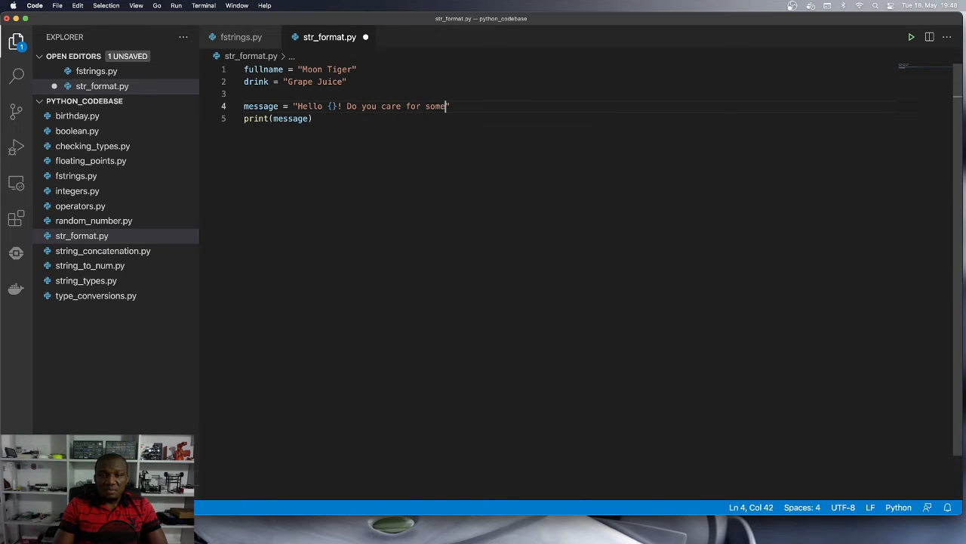
pyautogui.write('{}')
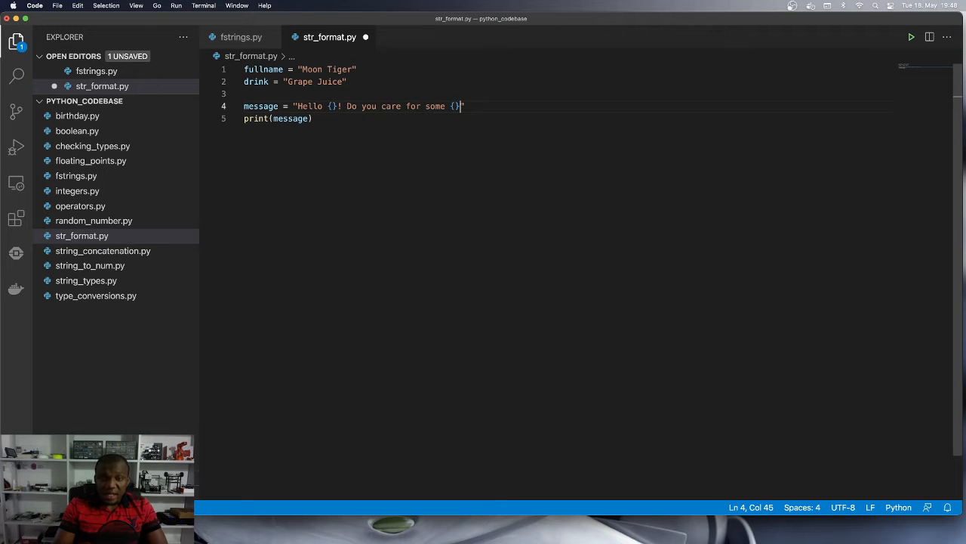
pyautogui.write(', {')
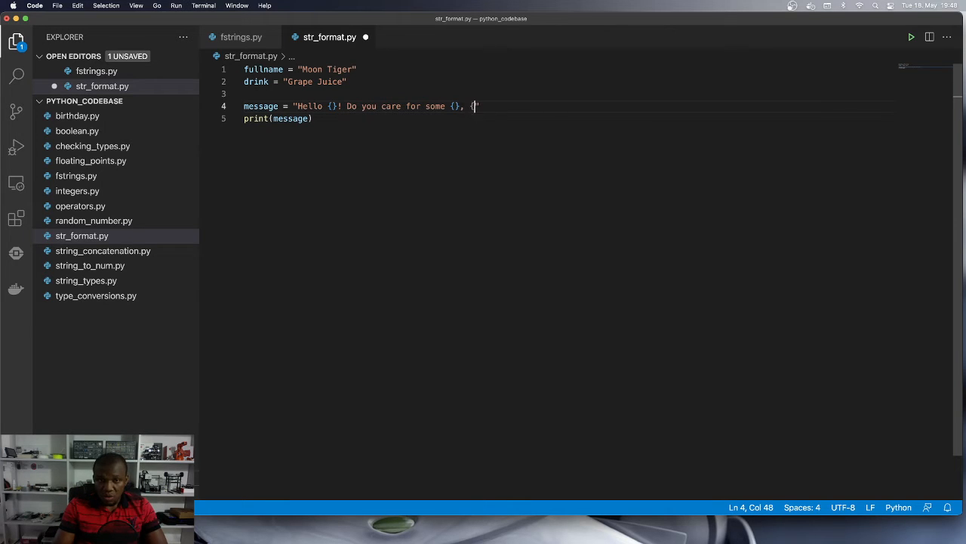
pyautogui.write('}')
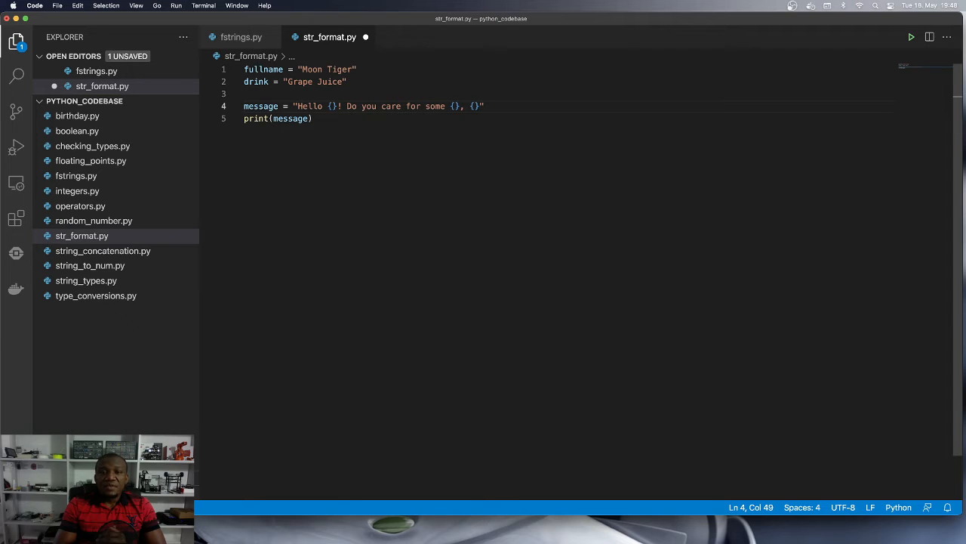
# Append .format(fullname, drink) to the message string, completing 'drink' from IntelliSense.
pyautogui.write('.format(')
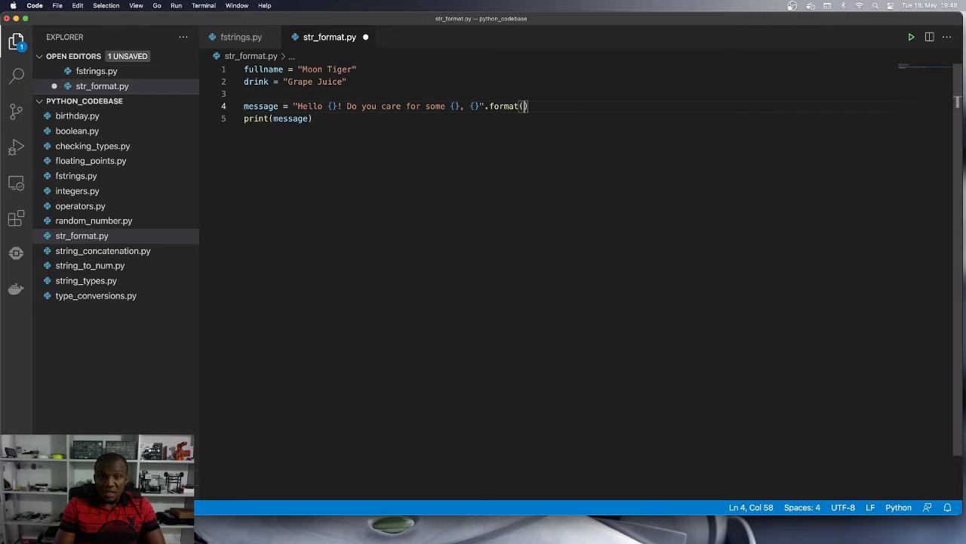
pyautogui.write('fullname,')
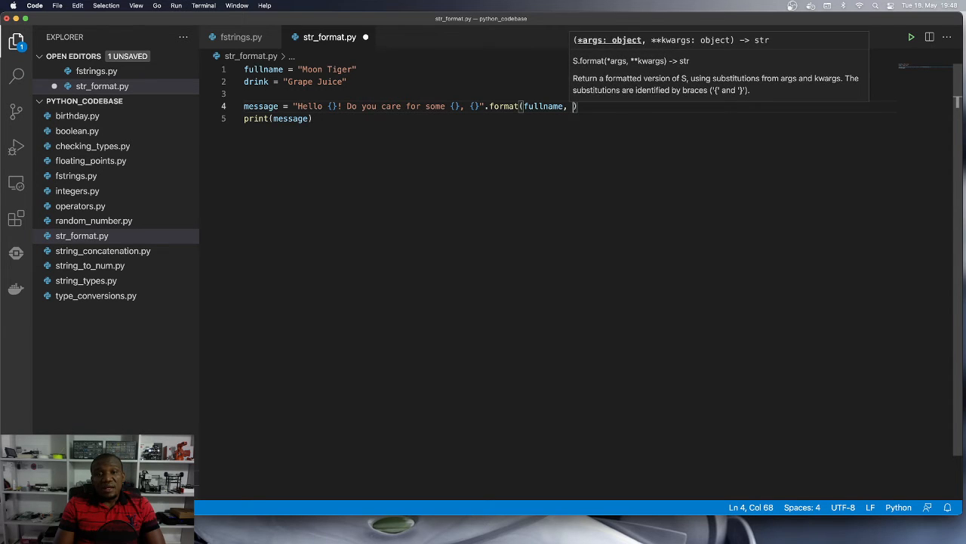
pyautogui.write('drink')
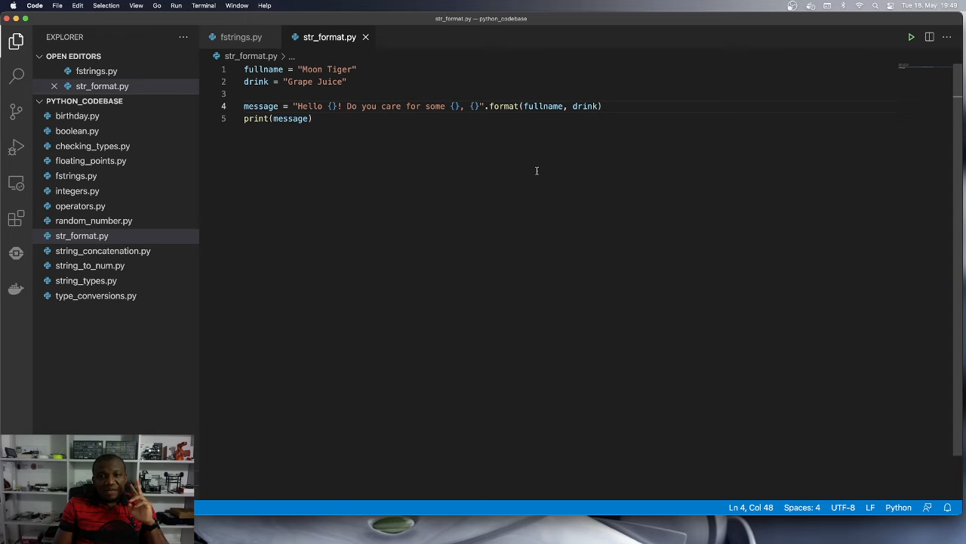
pyautogui.moveTo(505, 105)
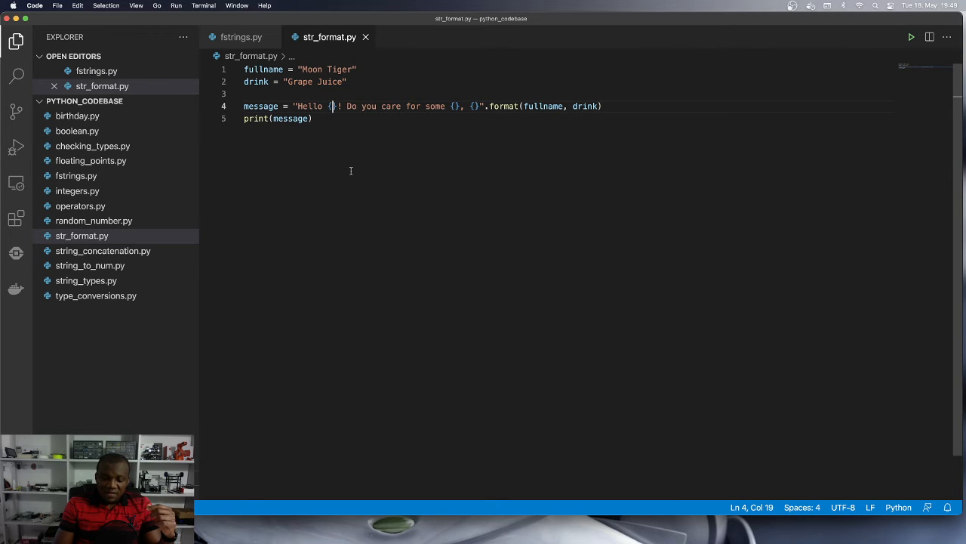
# Number the first two placeholders {0} and {1}, then select the third placeholder's 0 index.
pyautogui.write('0')
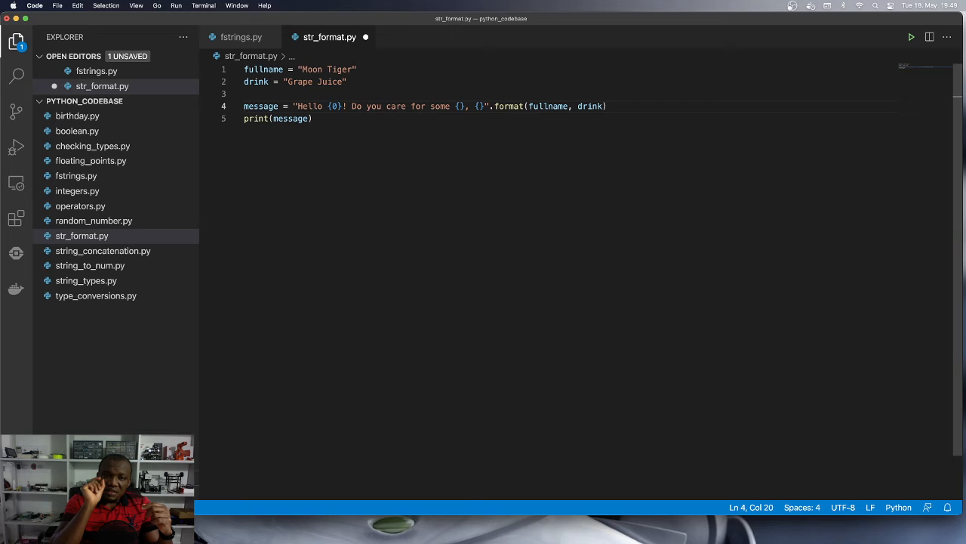
pyautogui.moveTo(401, 170)
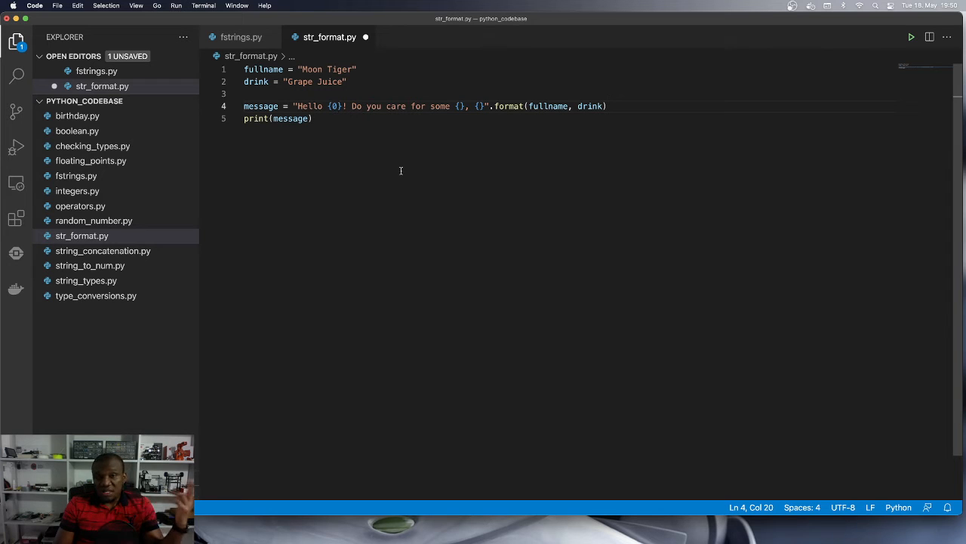
pyautogui.click(461, 106)
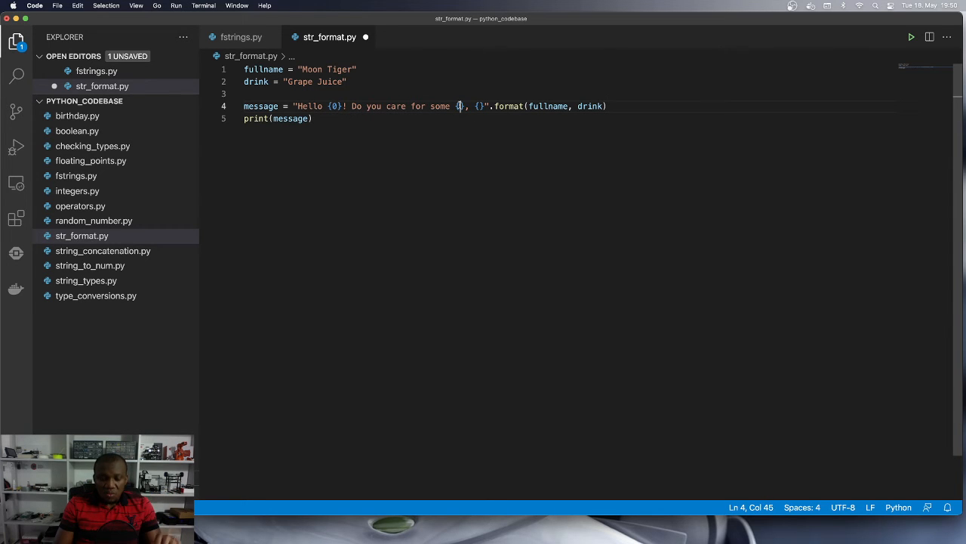
pyautogui.write('1')
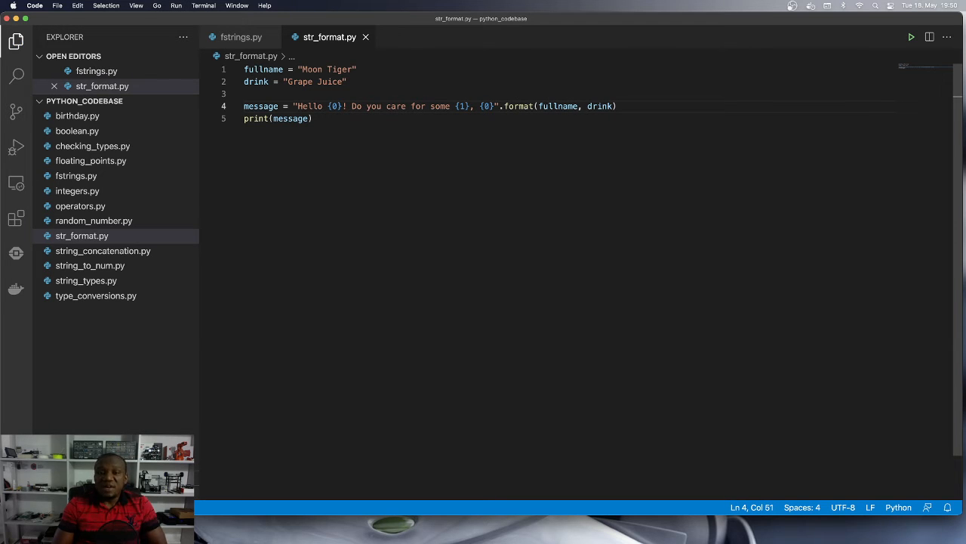
pyautogui.doubleClick(558, 105)
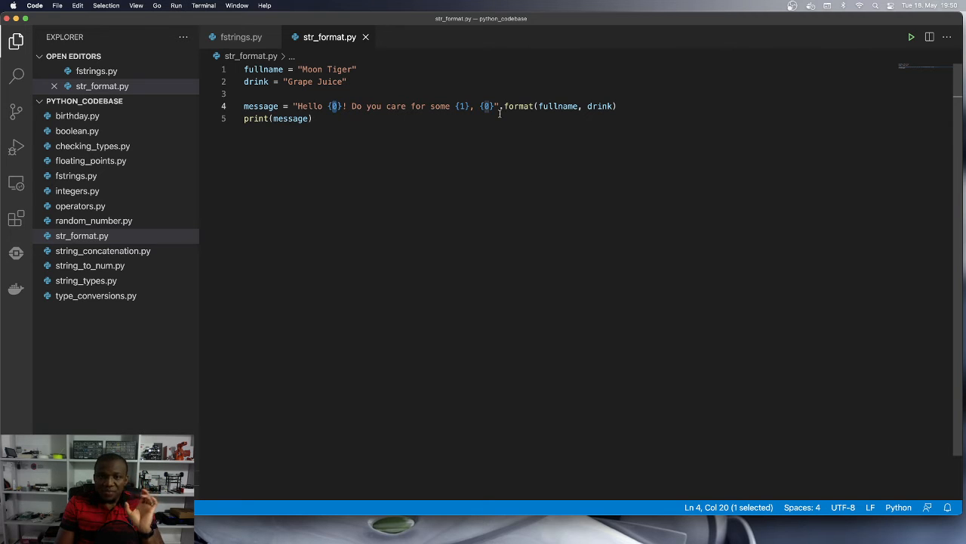
# Check the drink, {0} and fullname mapping, then add '?' before the closing quote.
pyautogui.doubleClick(600, 106)
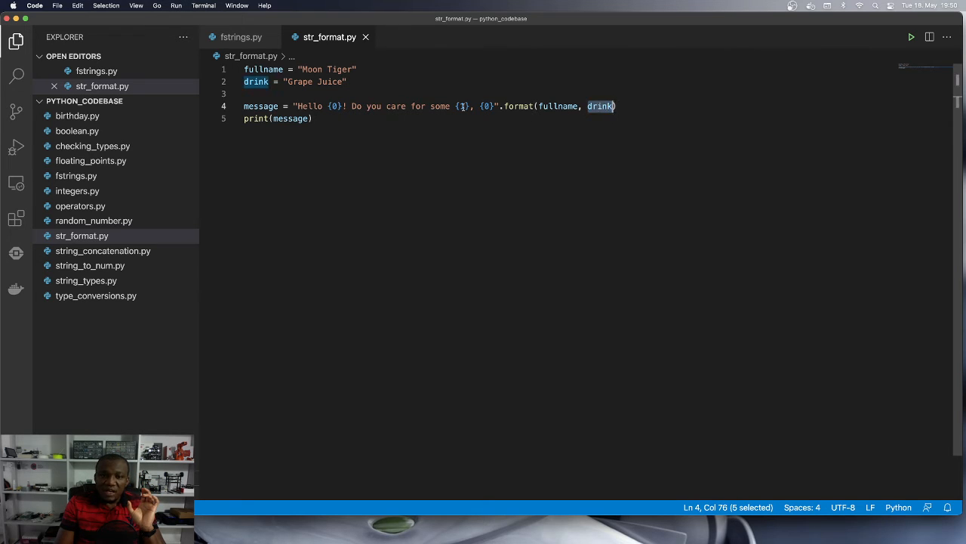
pyautogui.click(494, 106)
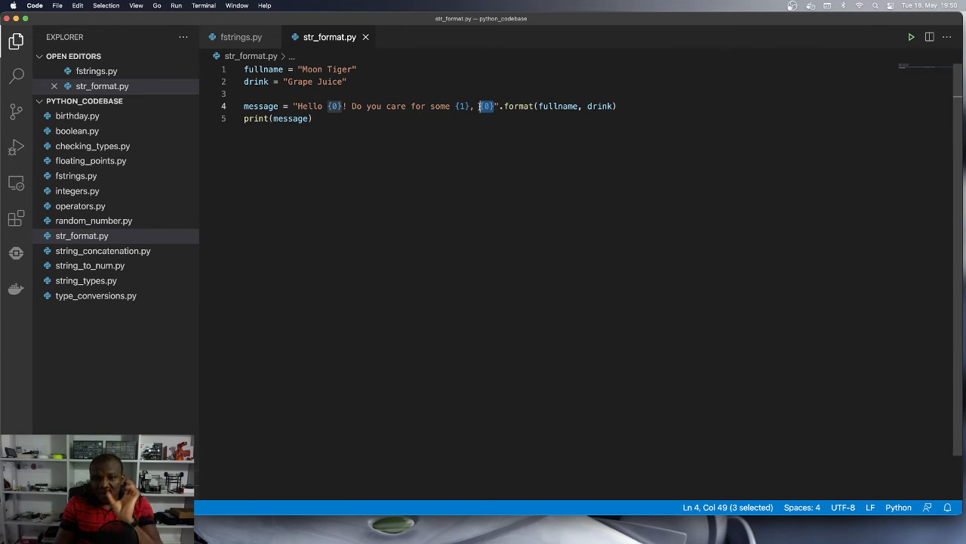
pyautogui.doubleClick(557, 105)
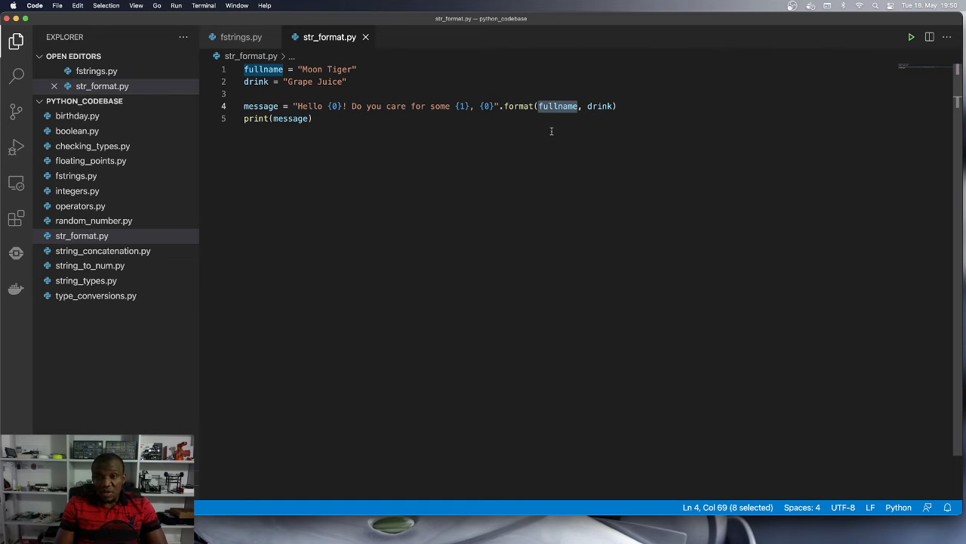
pyautogui.moveTo(552, 134)
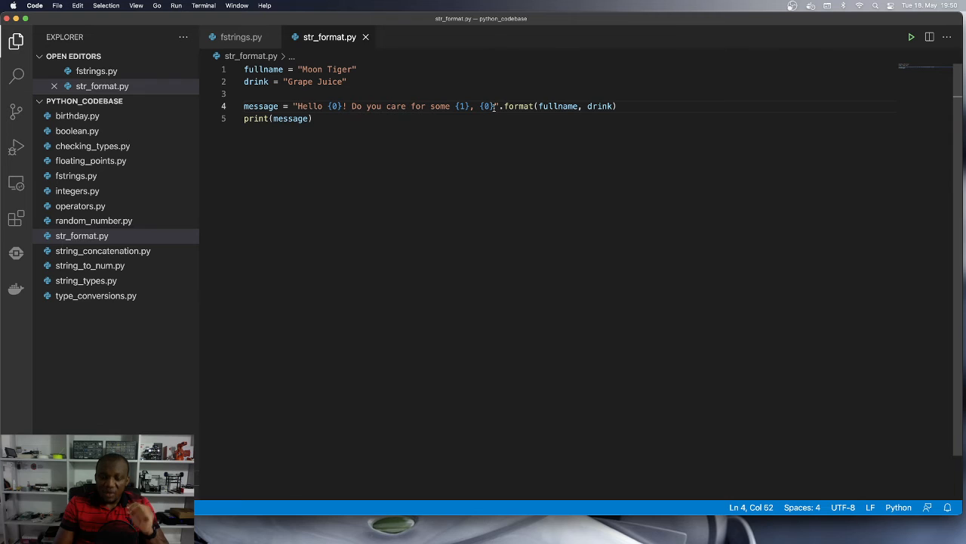
pyautogui.write('?')
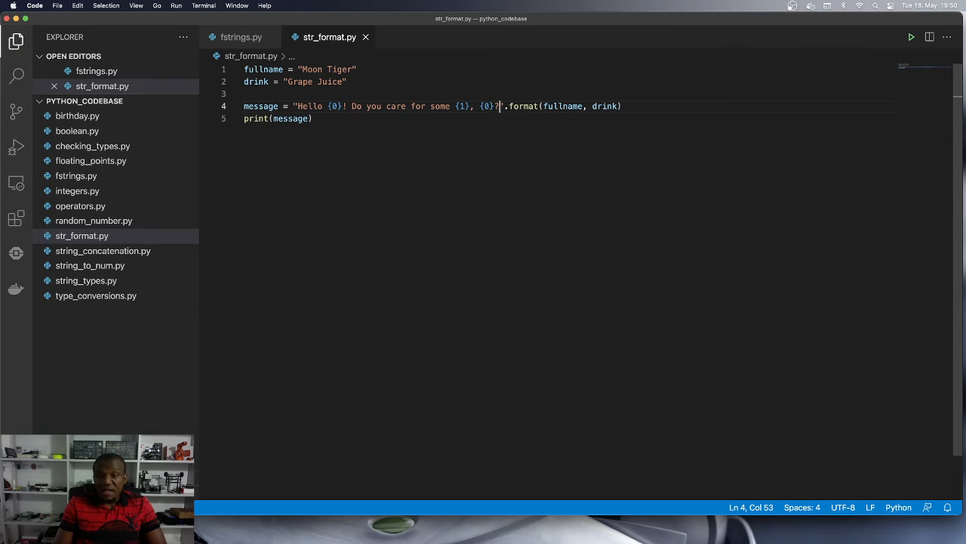